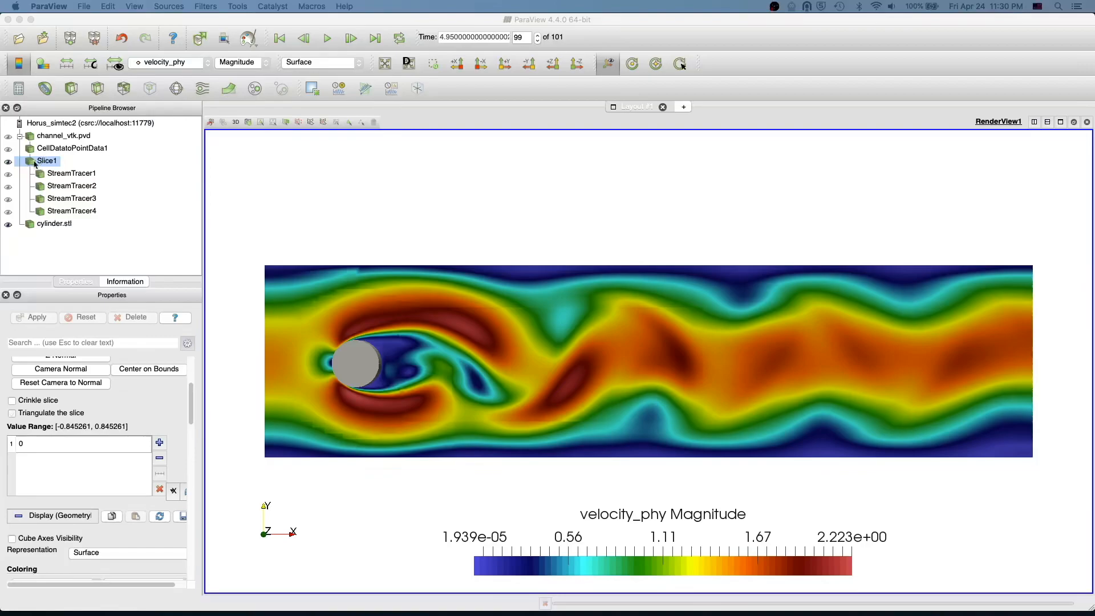
Apply a Glyph filter to Slice1, filling the channel with arrow glyphs.
click(11, 413)
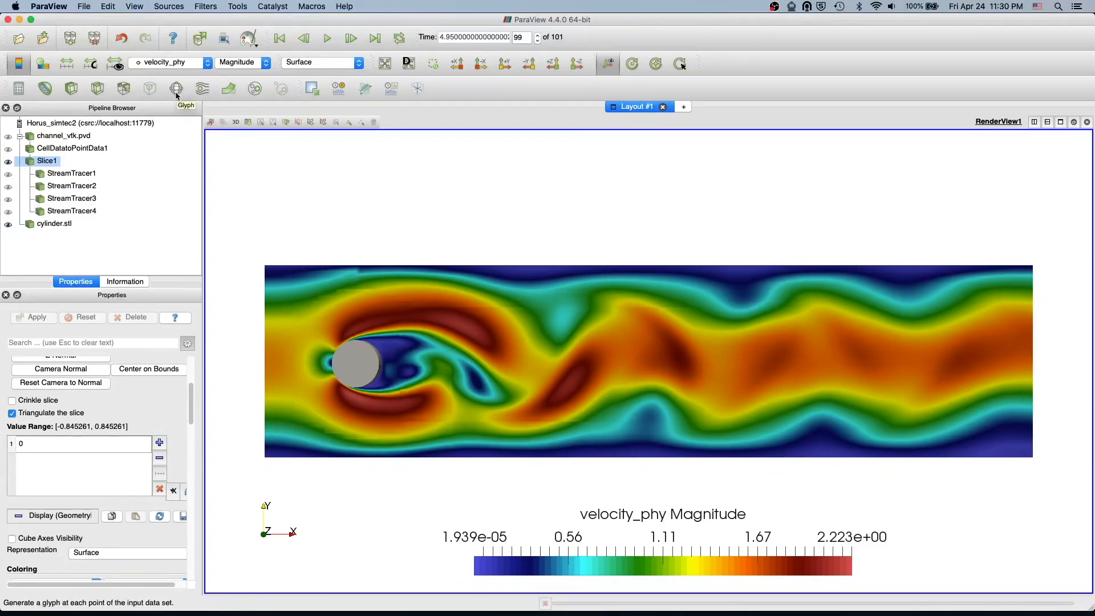
click(175, 87)
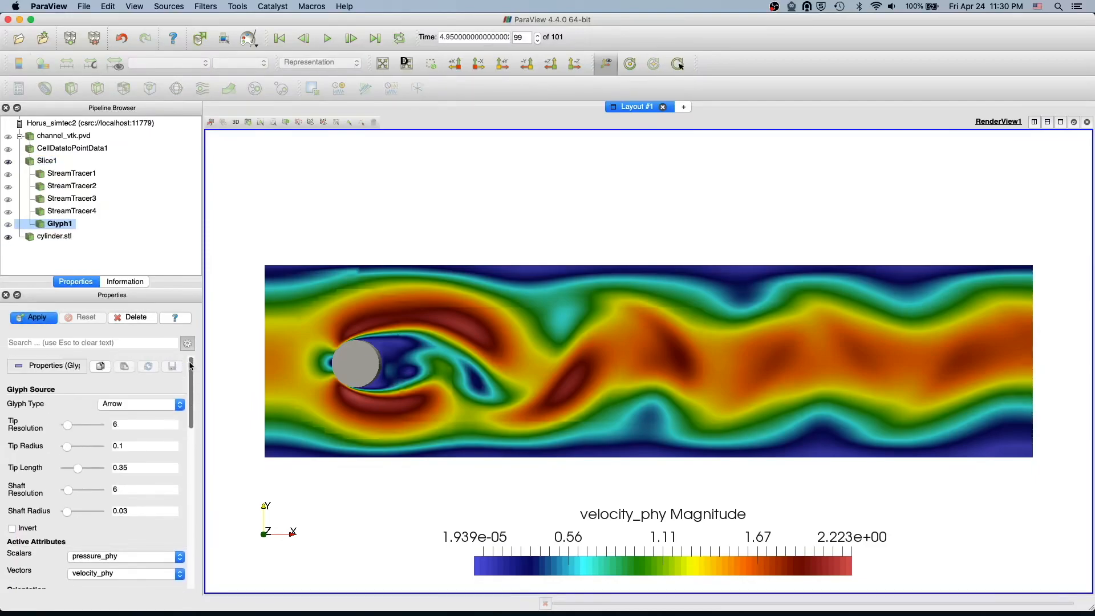
click(33, 317)
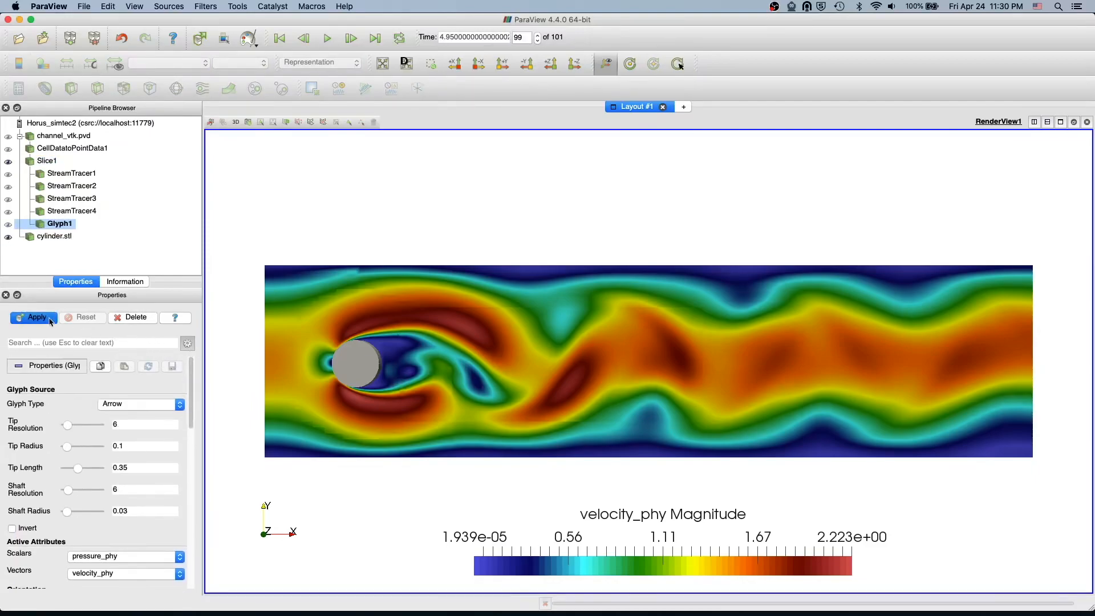
click(33, 316)
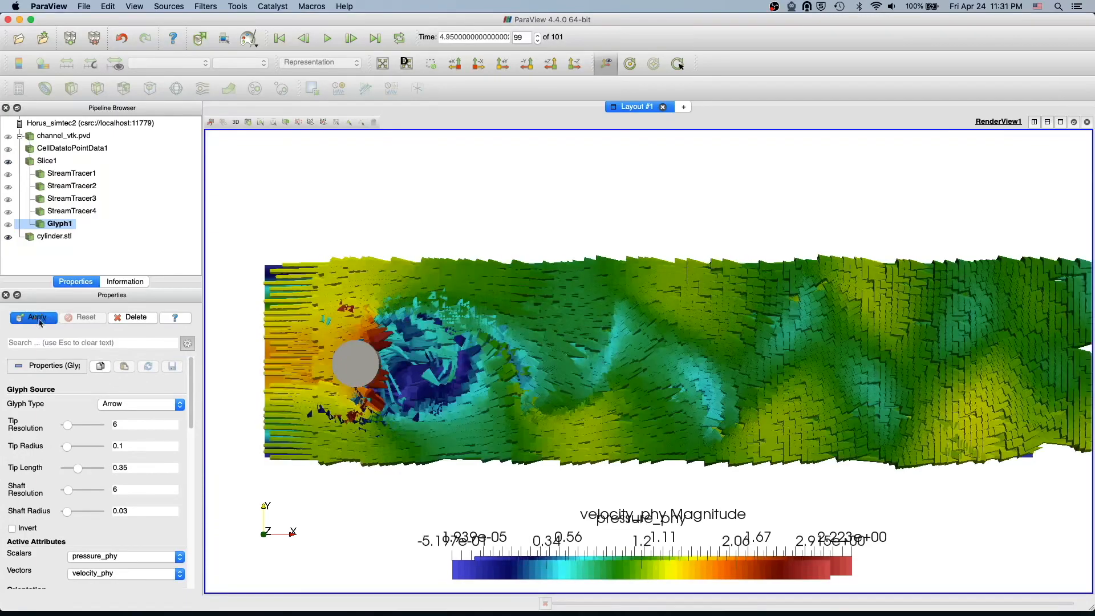
Lower the Glyph Scale Factor twice, applying each time, to get finer arrows.
click(33, 318)
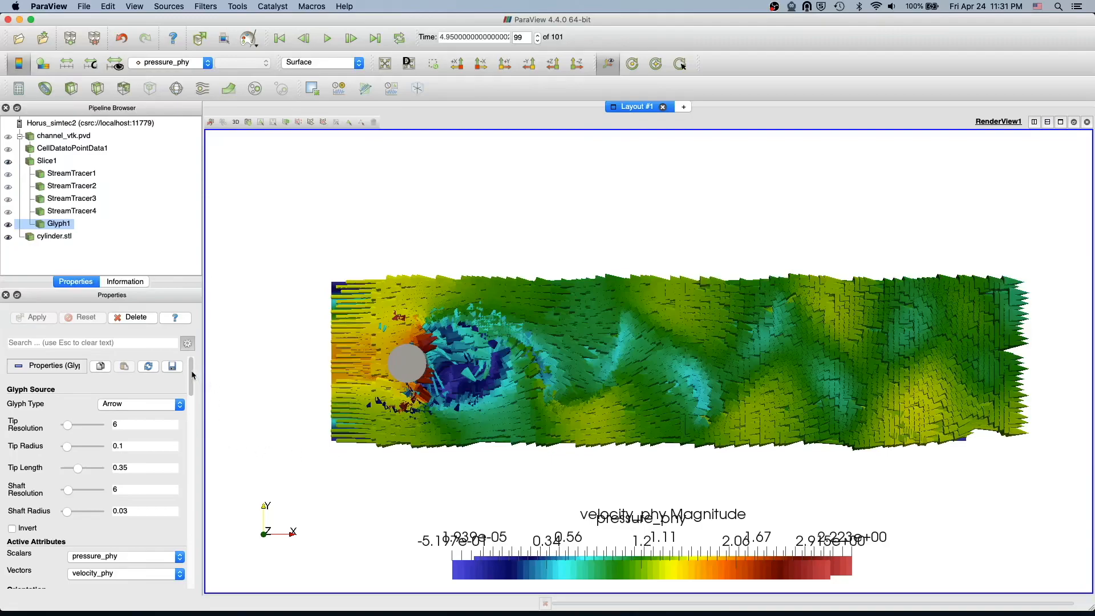
scroll(down, 3)
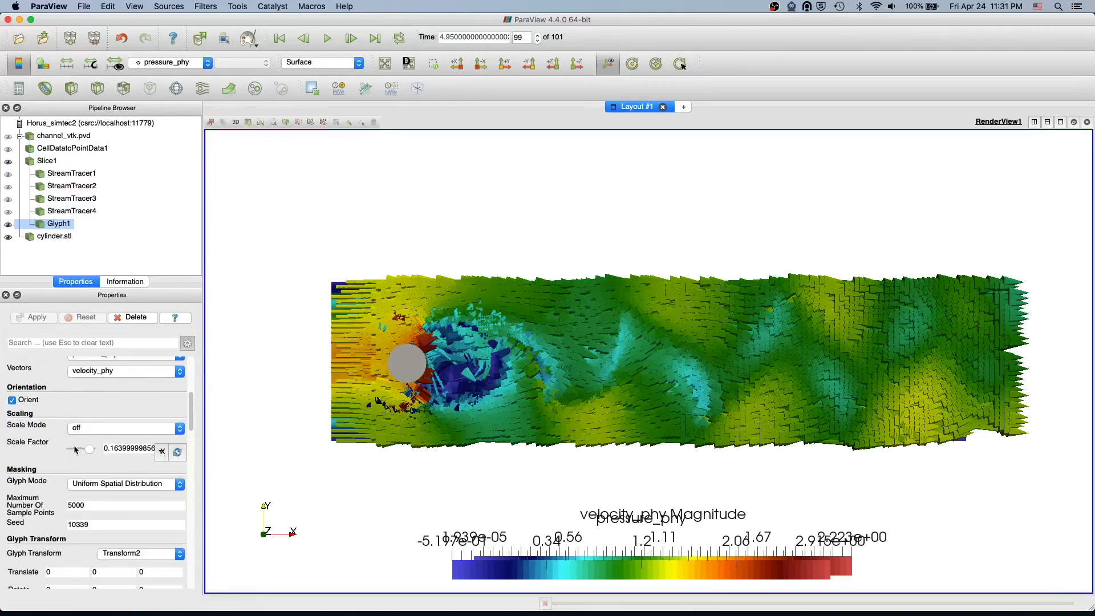
click(162, 451)
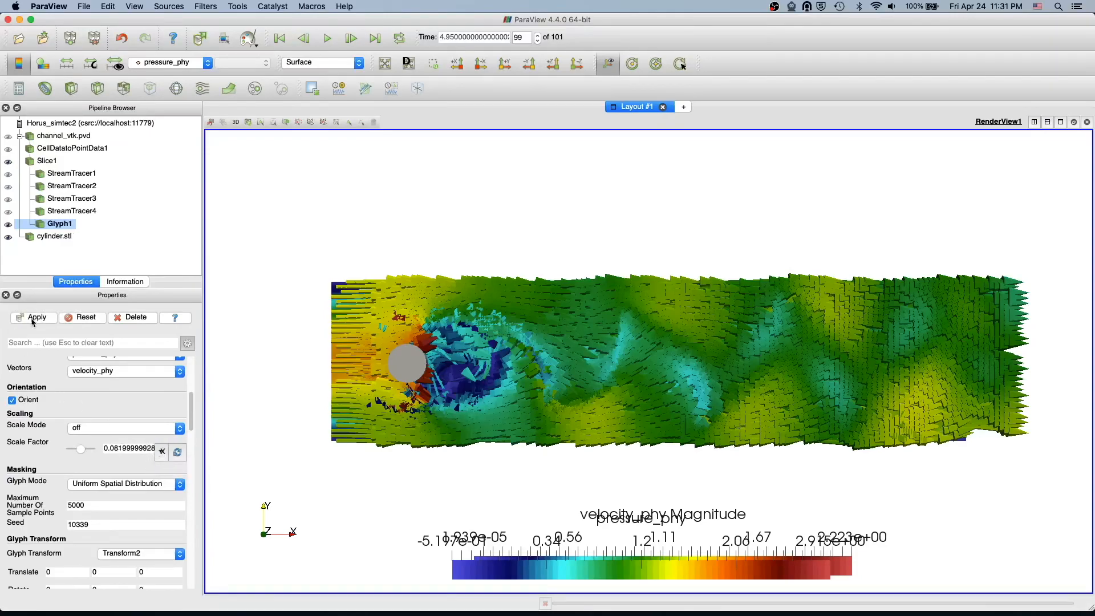
click(33, 317)
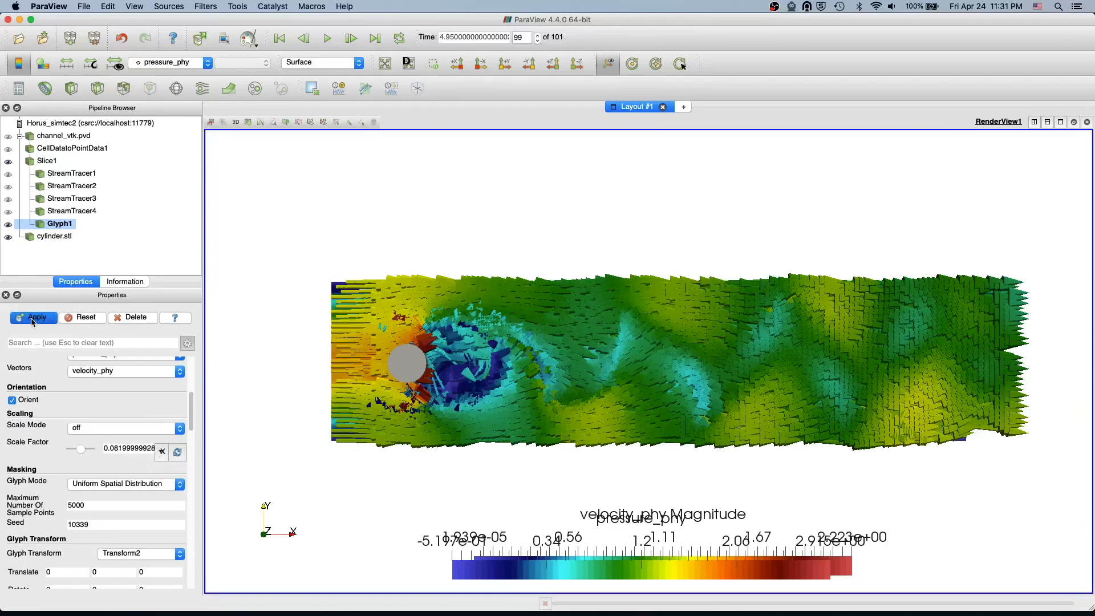
click(33, 318)
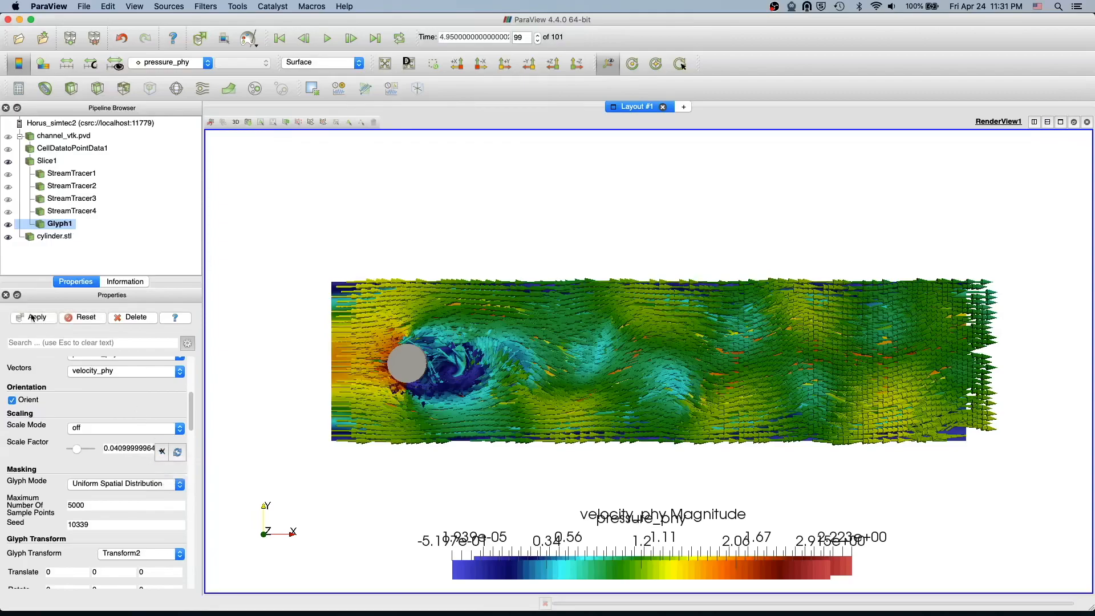
click(34, 318)
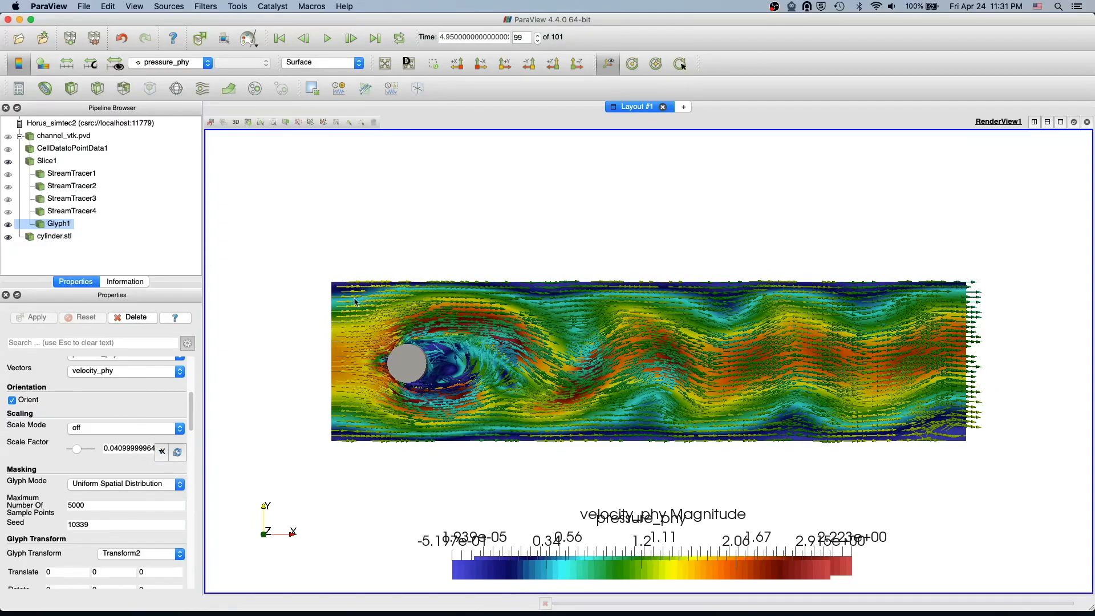
mouse_move(695, 447)
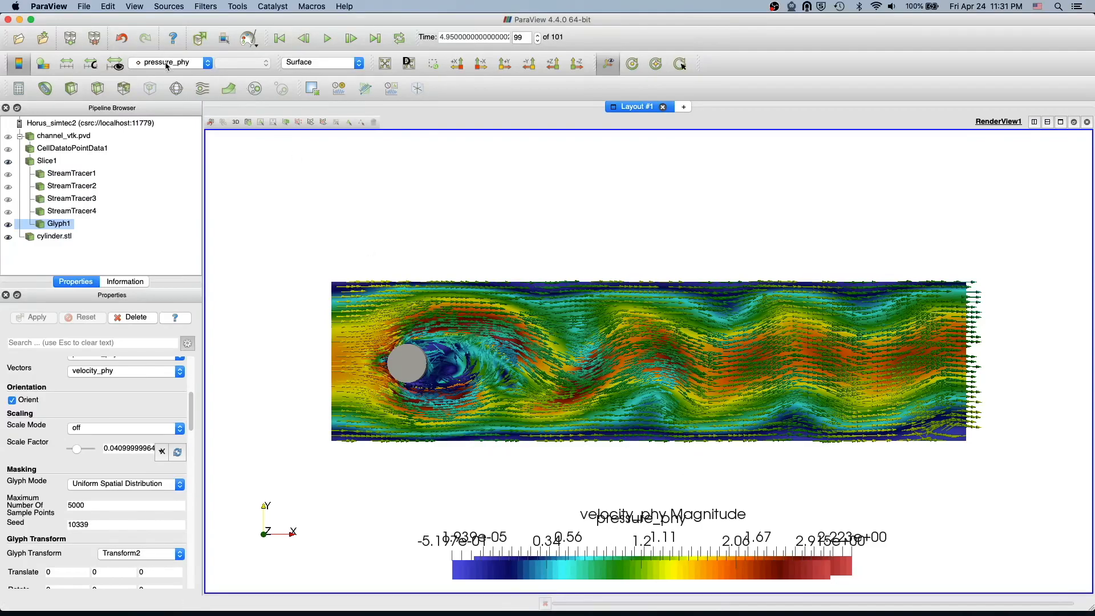
Color the glyph arrows by velocity_phy Magnitude and hide Slice1.
click(170, 61)
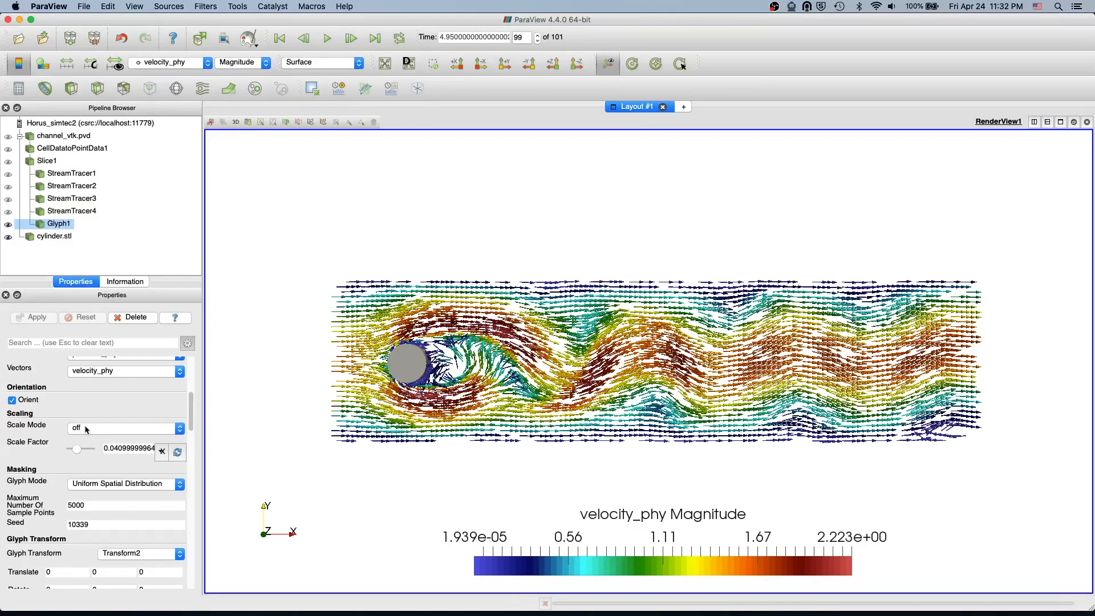
Set Glyph Scale Mode to vector and halve the Scale Factor, applying both.
click(125, 428)
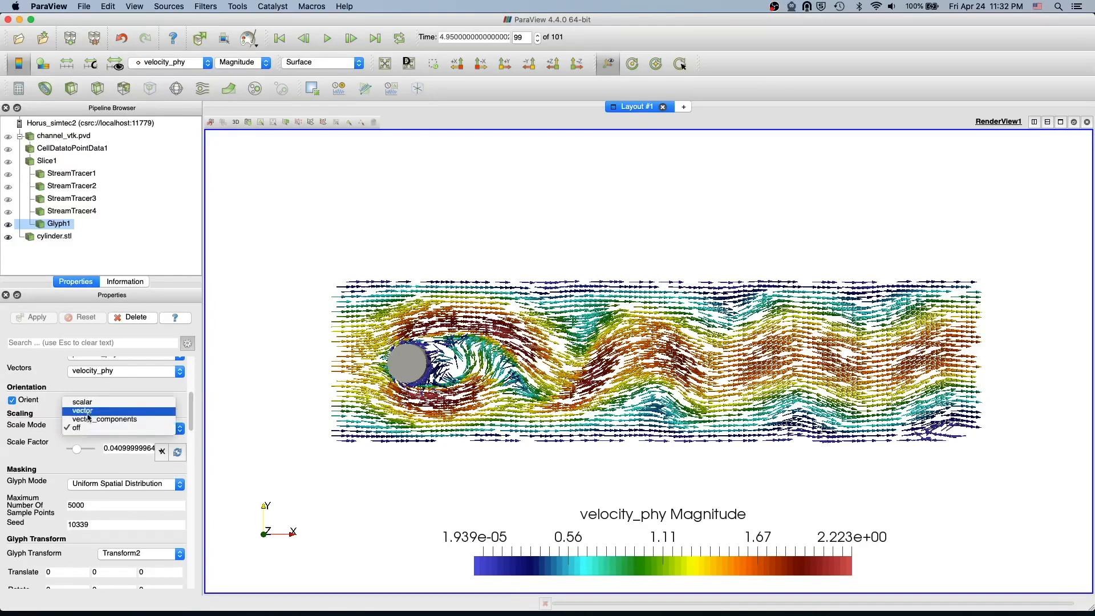
click(82, 410)
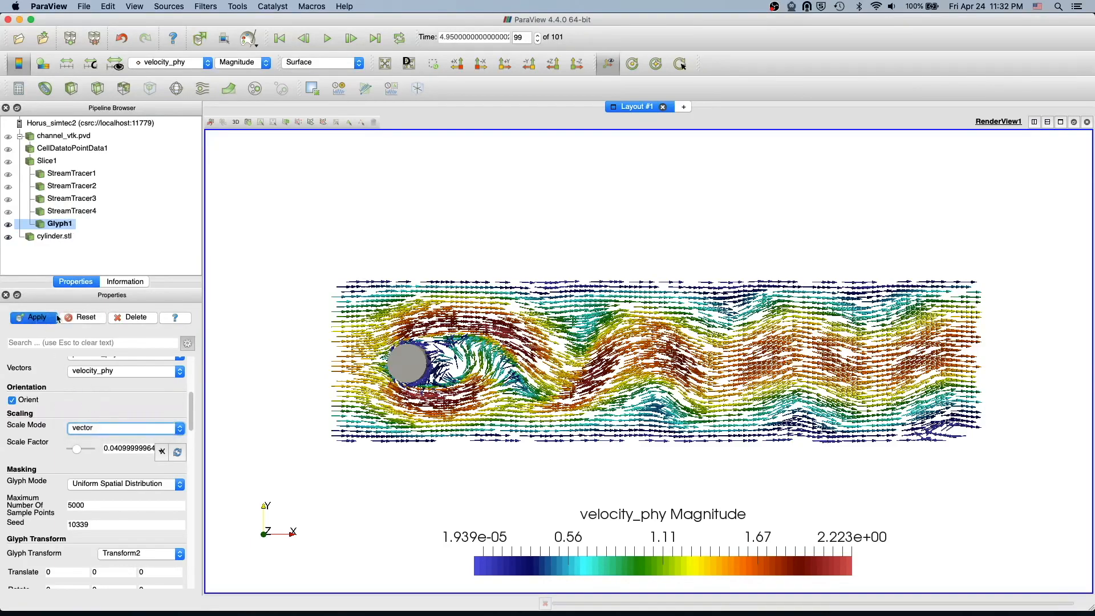
click(33, 316)
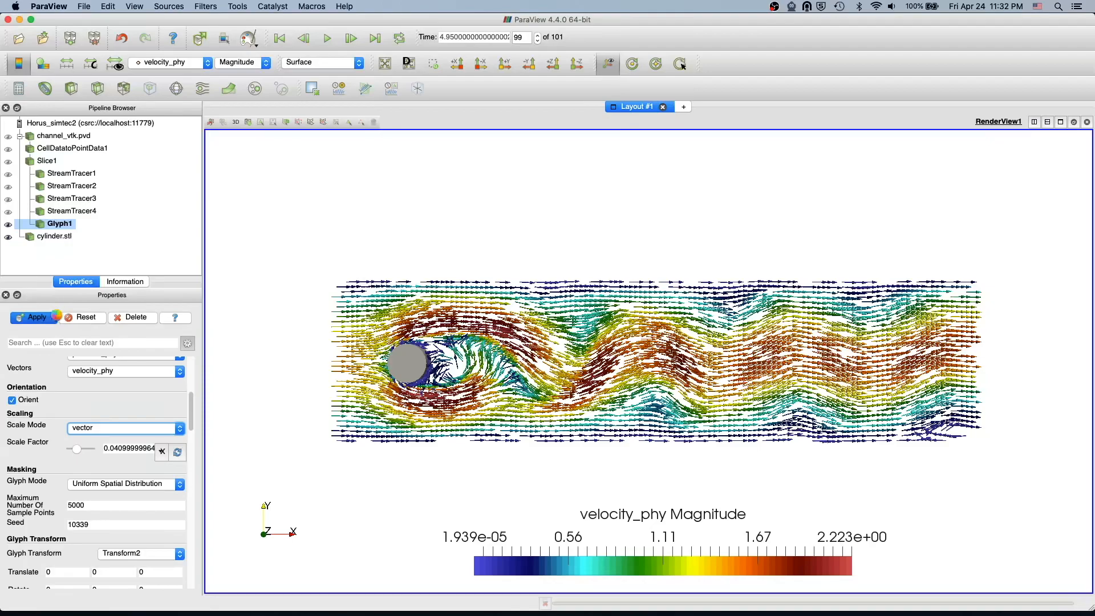
click(33, 316)
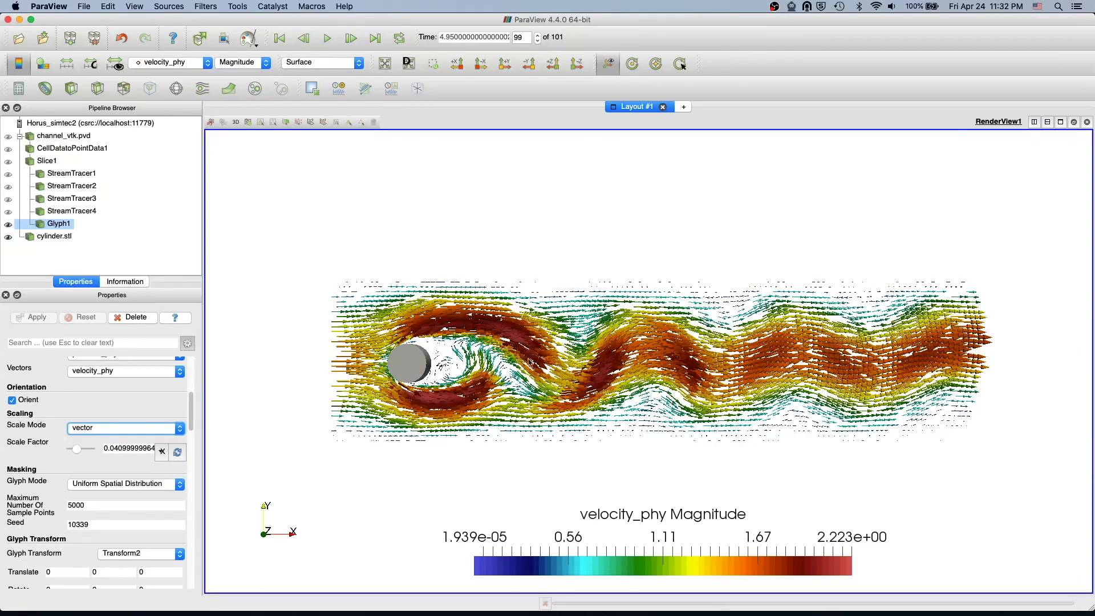
mouse_move(546, 271)
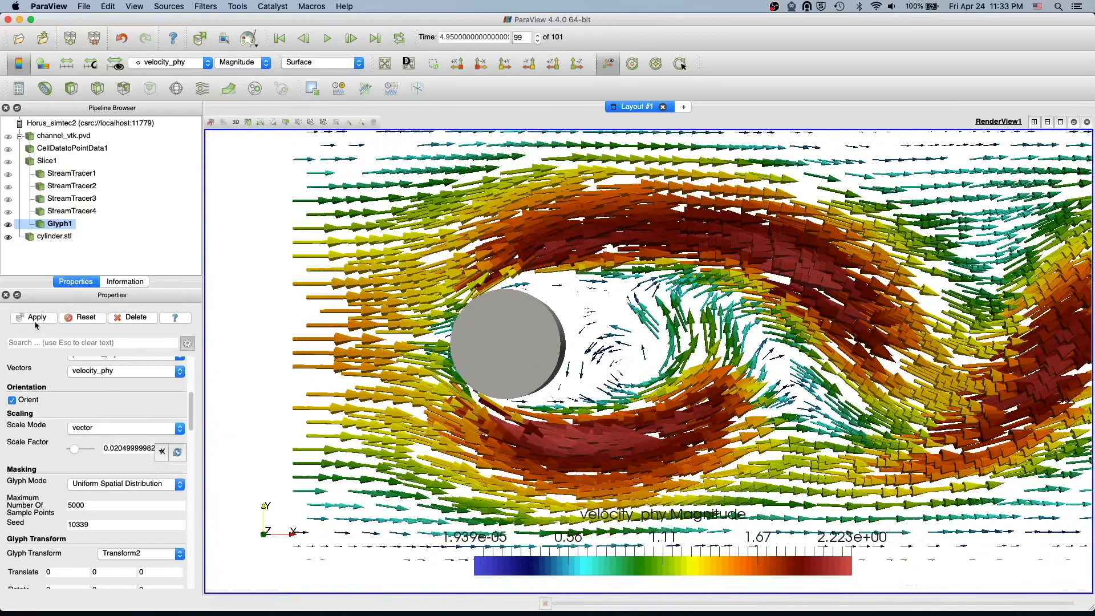
click(33, 317)
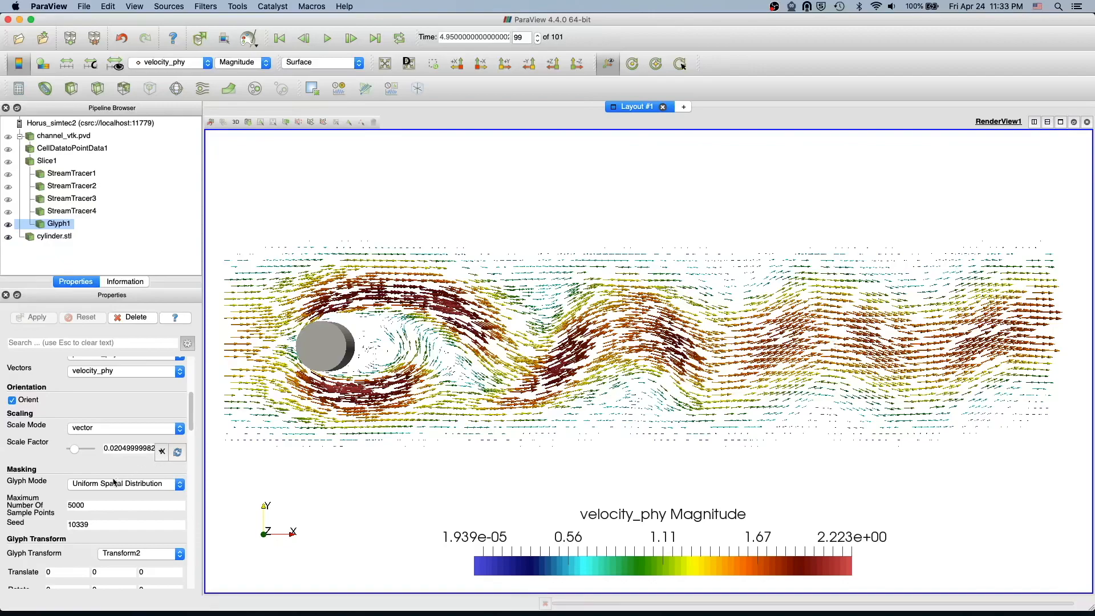
Set Glyph Mode to Every Nth Point with Stride 10 to thin the wake arrows.
click(125, 484)
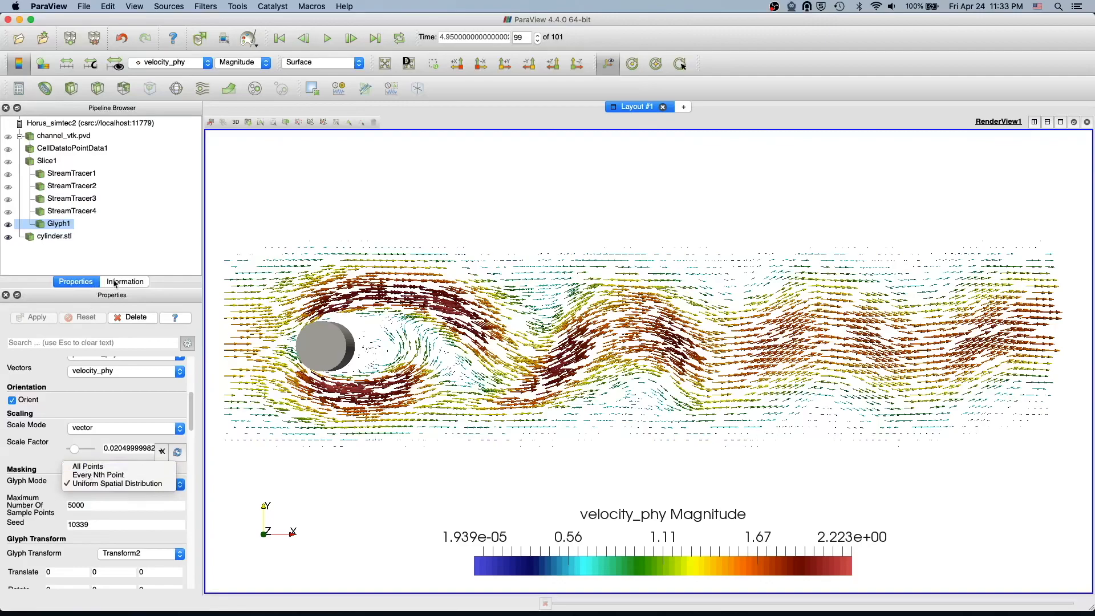
click(118, 484)
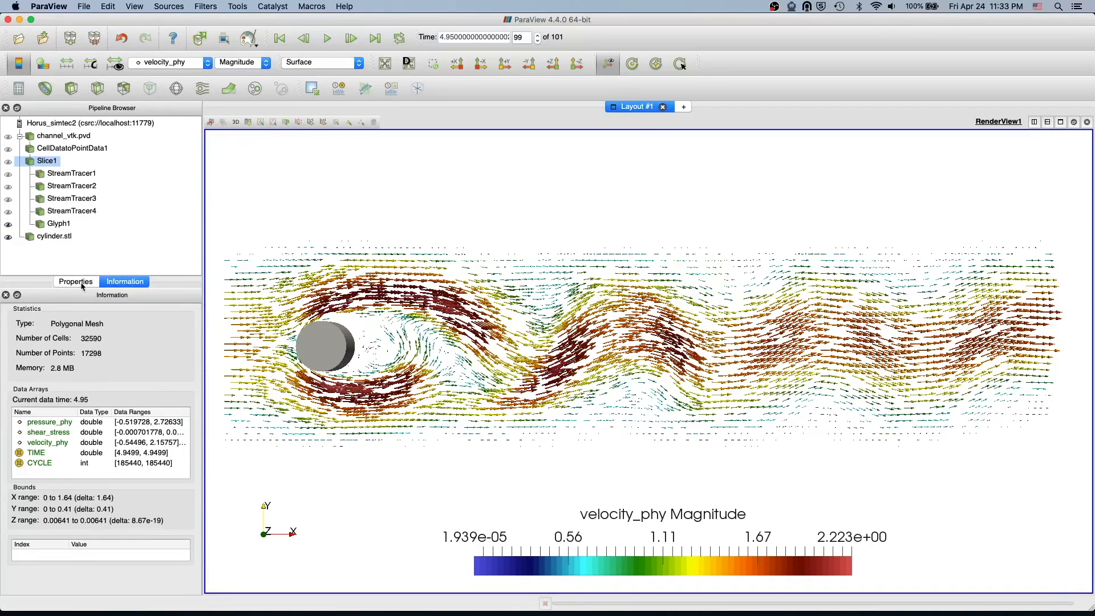
click(75, 282)
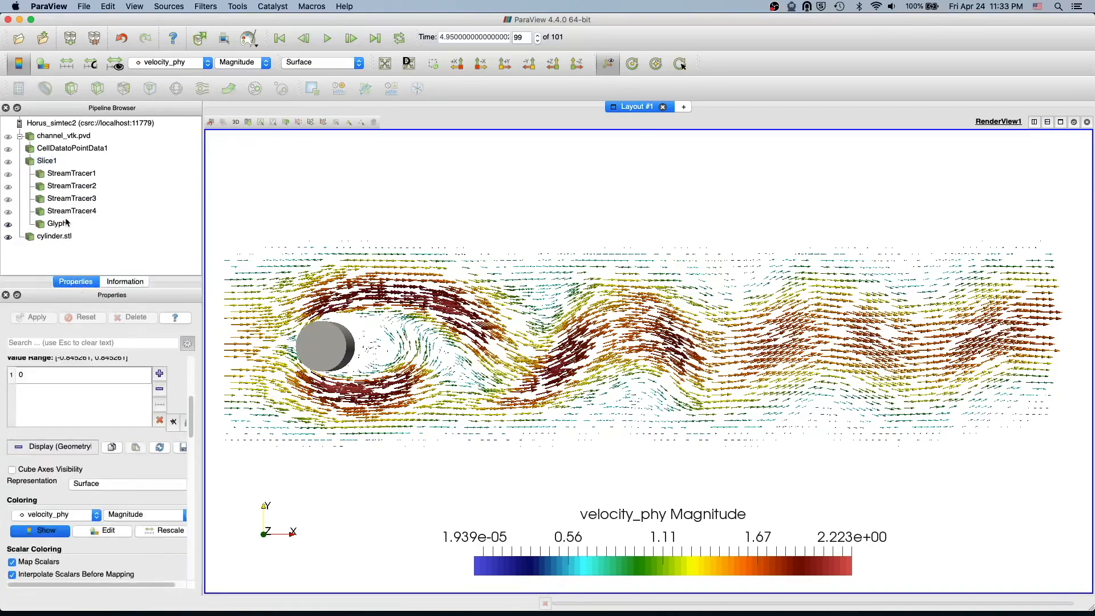
click(59, 223)
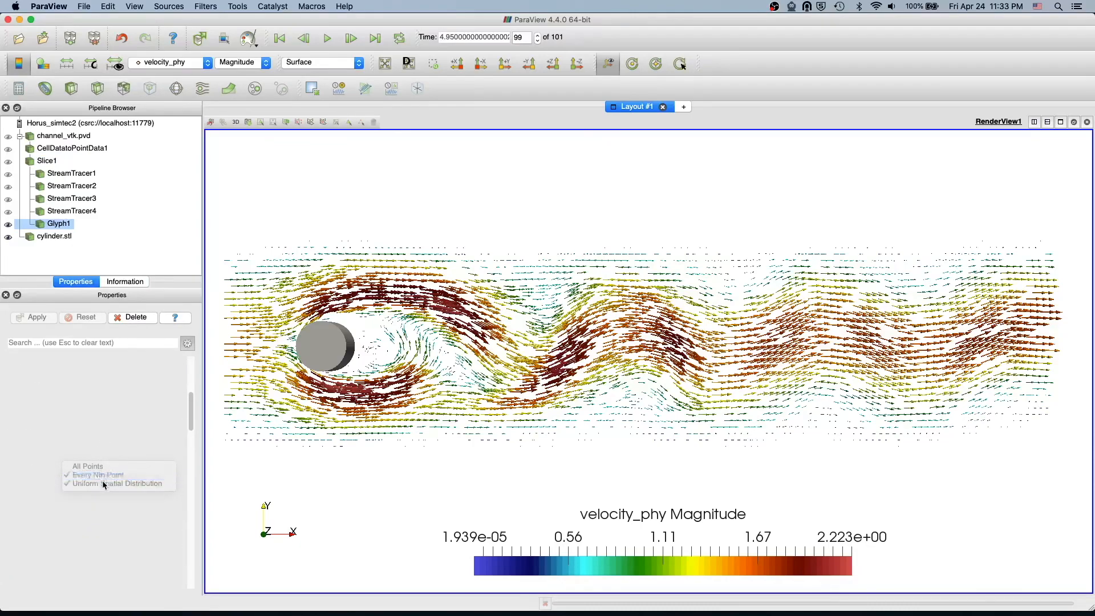
click(96, 475)
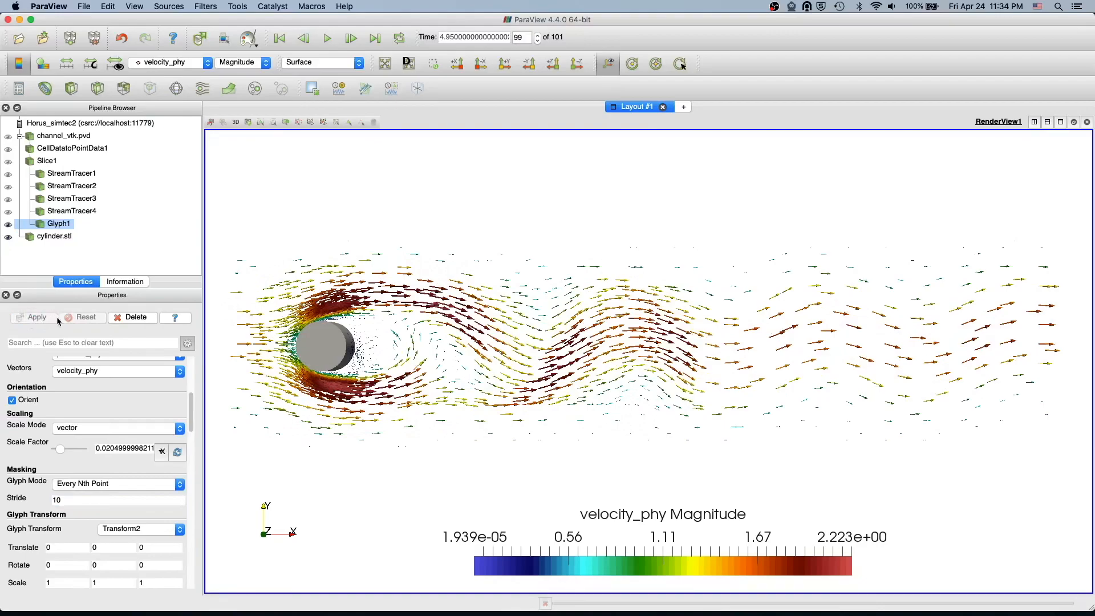
mouse_move(907, 448)
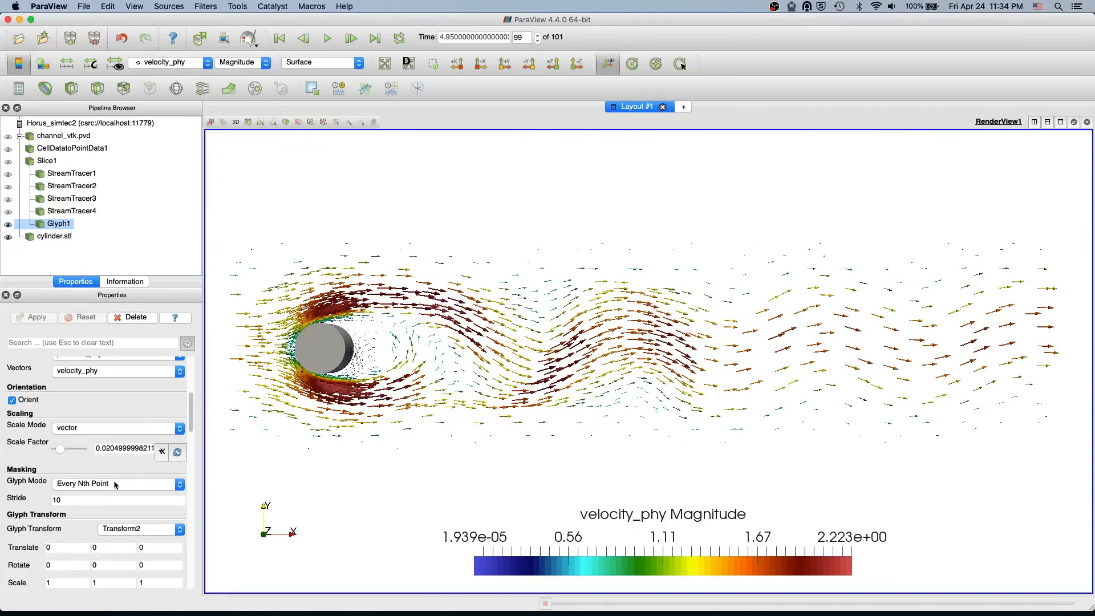
click(117, 484)
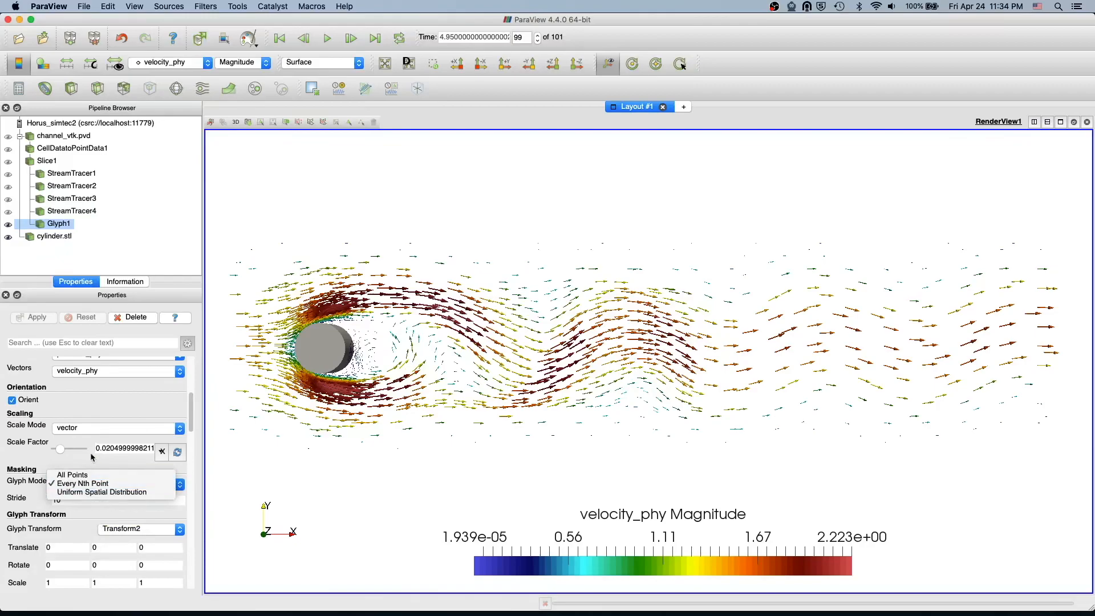
Keep Every Nth Point sampling and raise arrow Tip Resolution to 12.
click(82, 484)
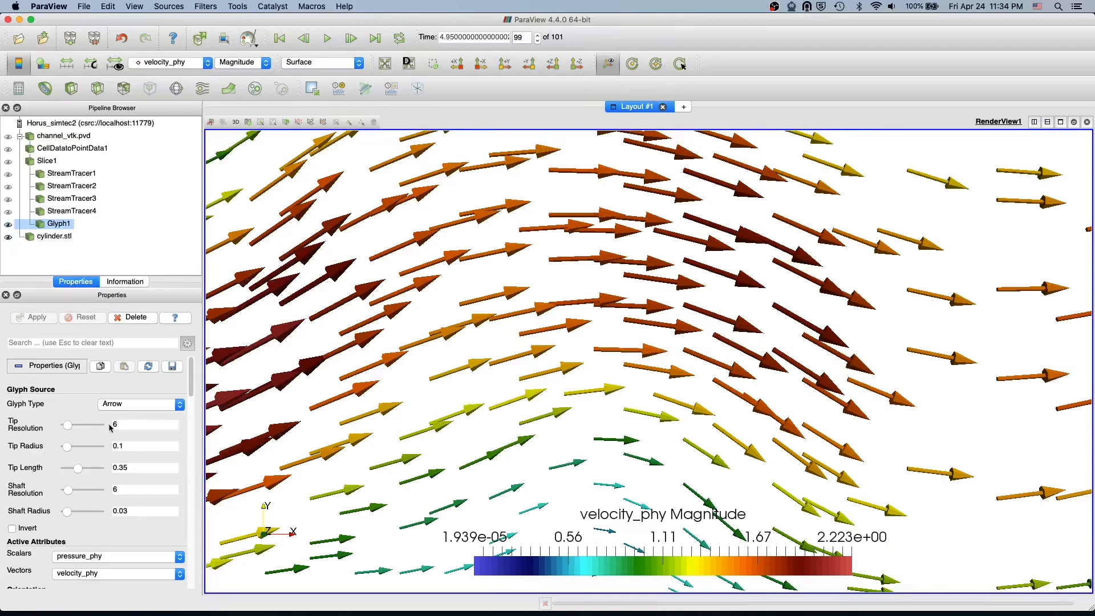
click(145, 424)
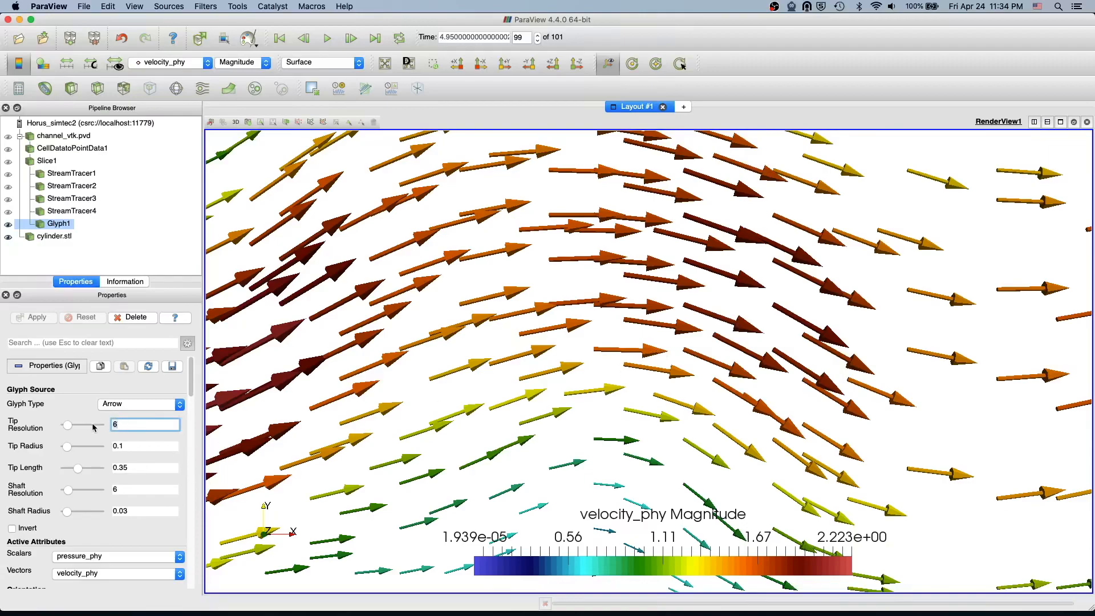
text(12)
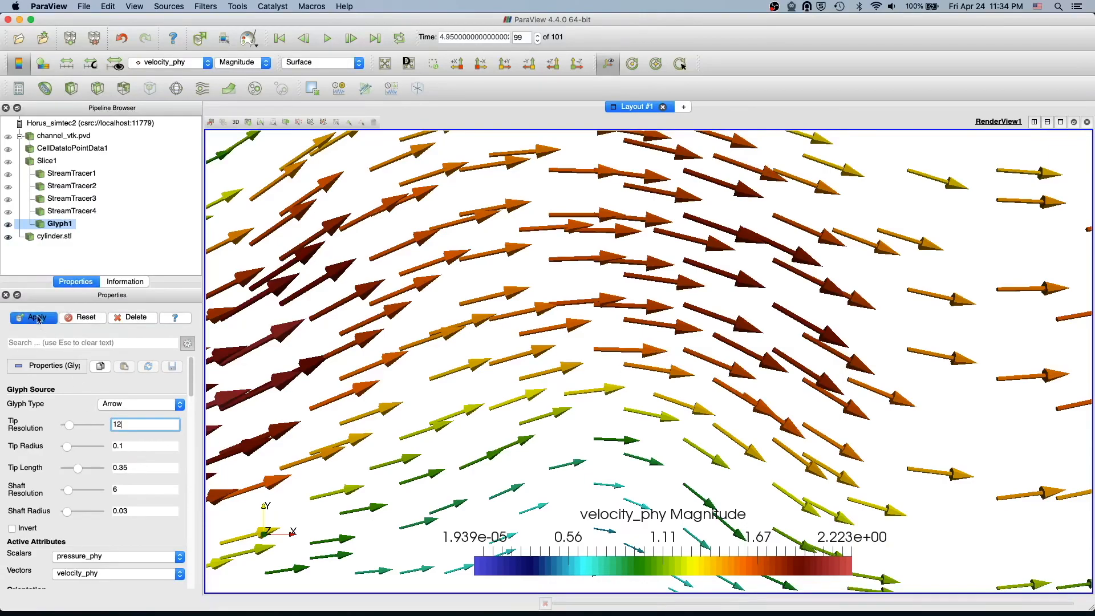
click(33, 318)
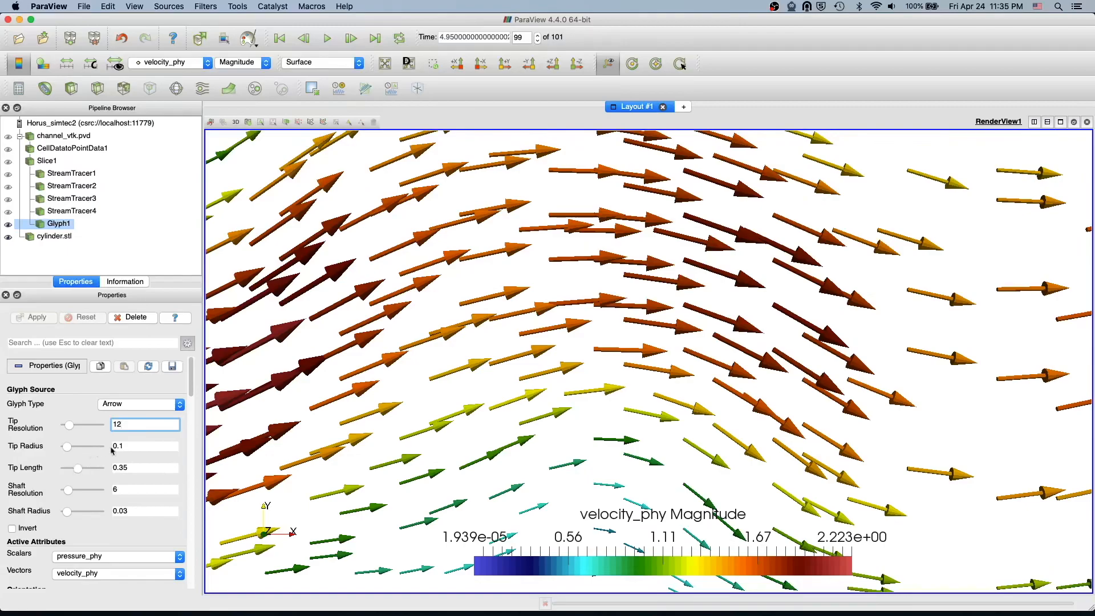
mouse_move(126, 477)
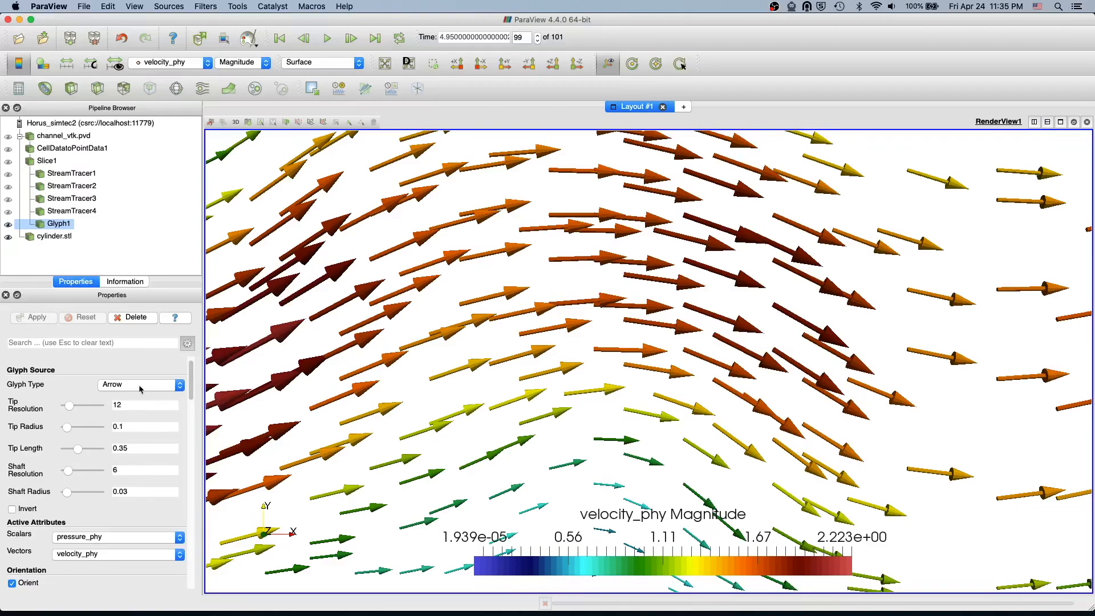
Change Glyph Type to Sphere with radius 0.1 and apply.
click(135, 385)
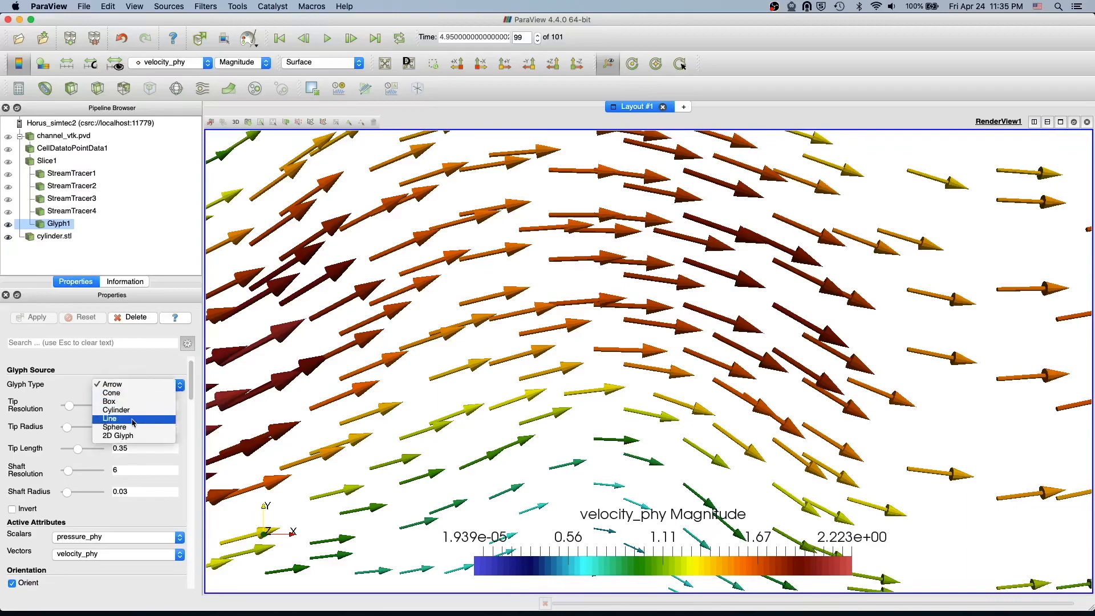
mouse_move(150, 365)
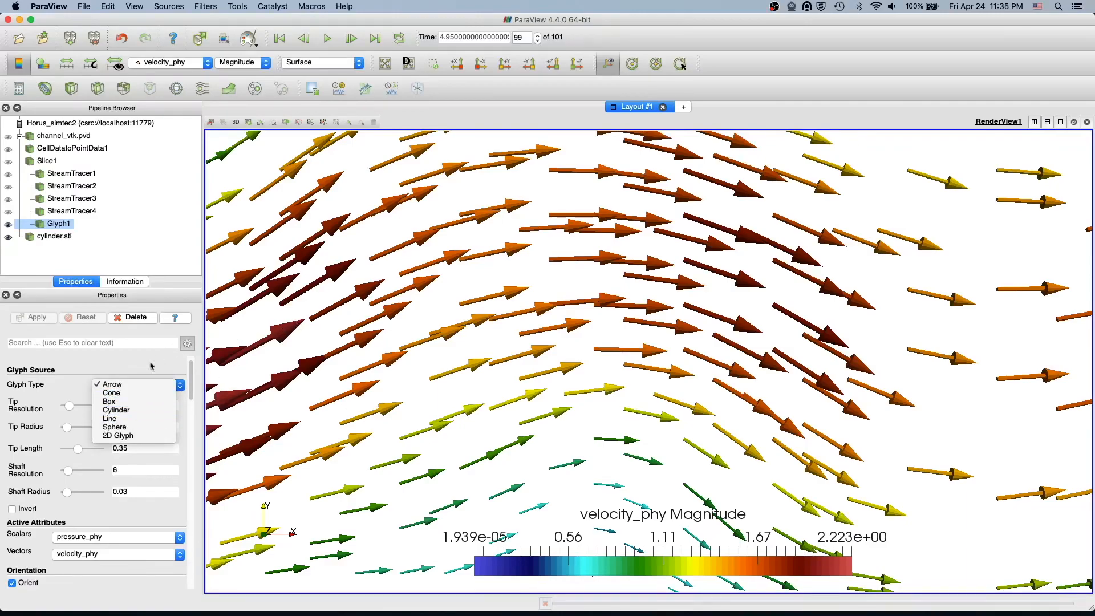
mouse_move(136, 403)
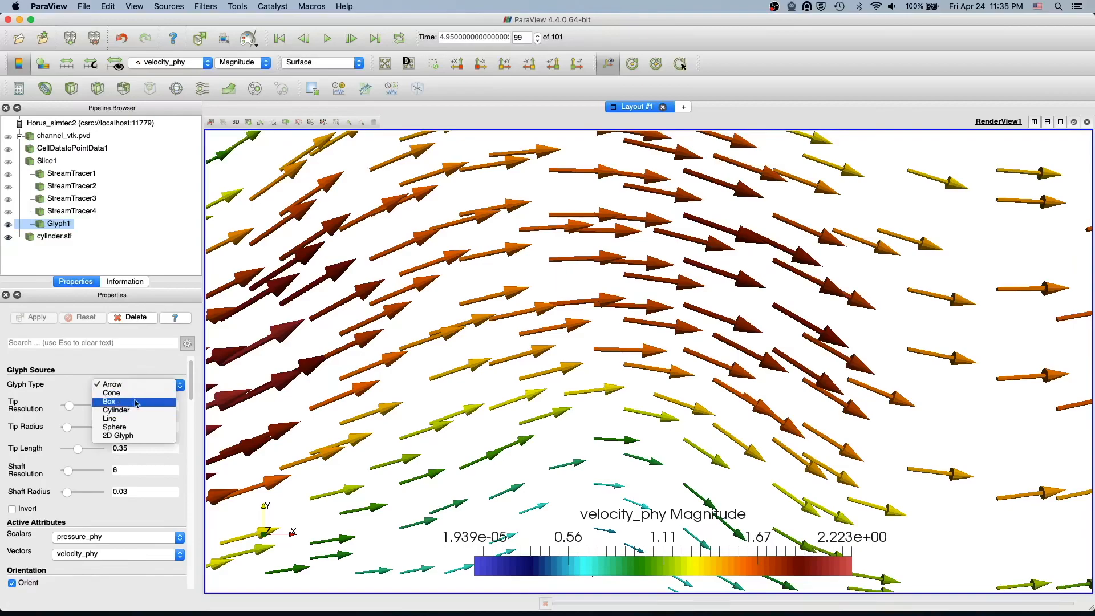
mouse_move(135, 426)
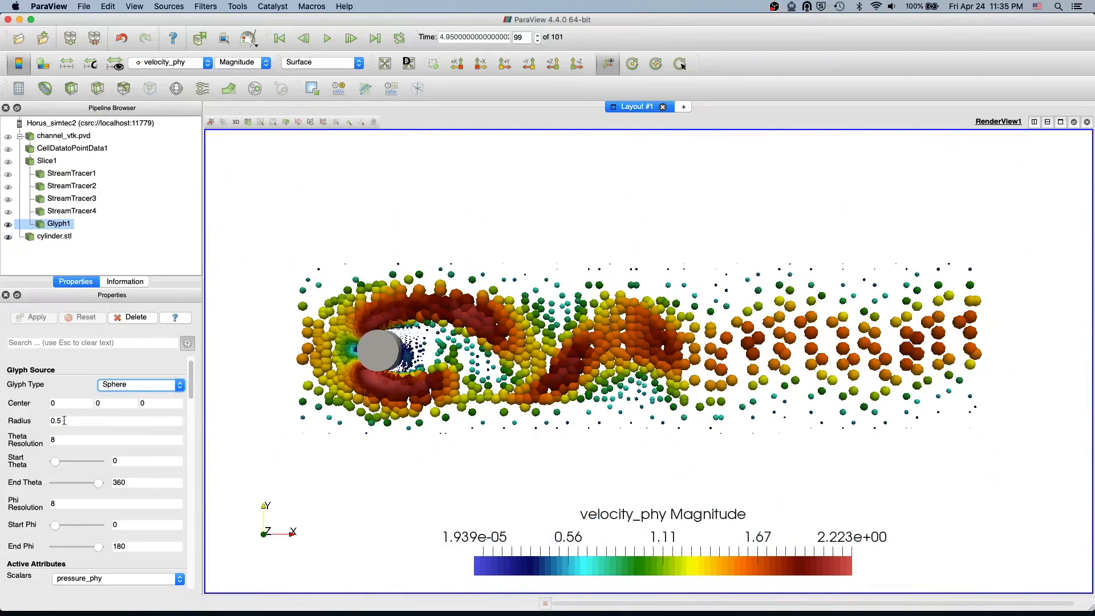
click(115, 421)
text(0.1)
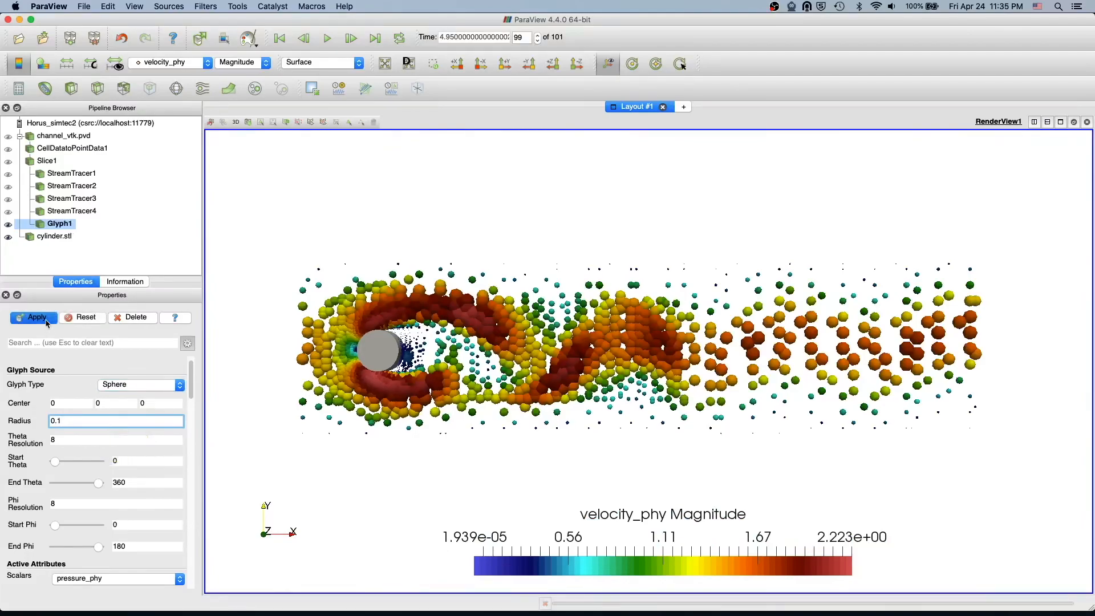
click(33, 317)
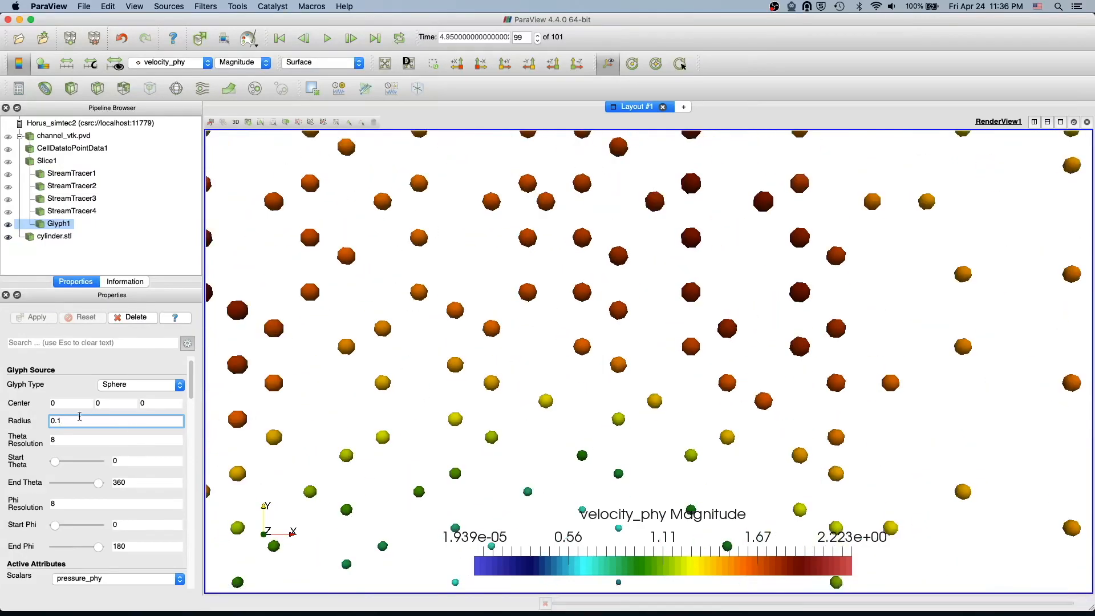
Set sphere Radius 0.25 and Theta Resolution 32 and apply.
text(0.25)
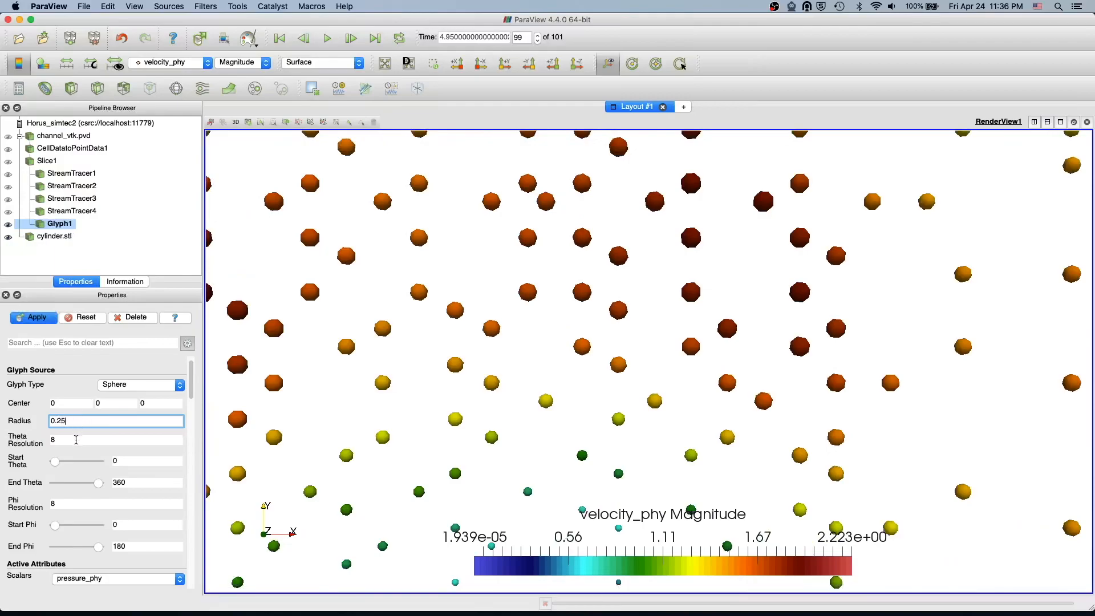
text(32)
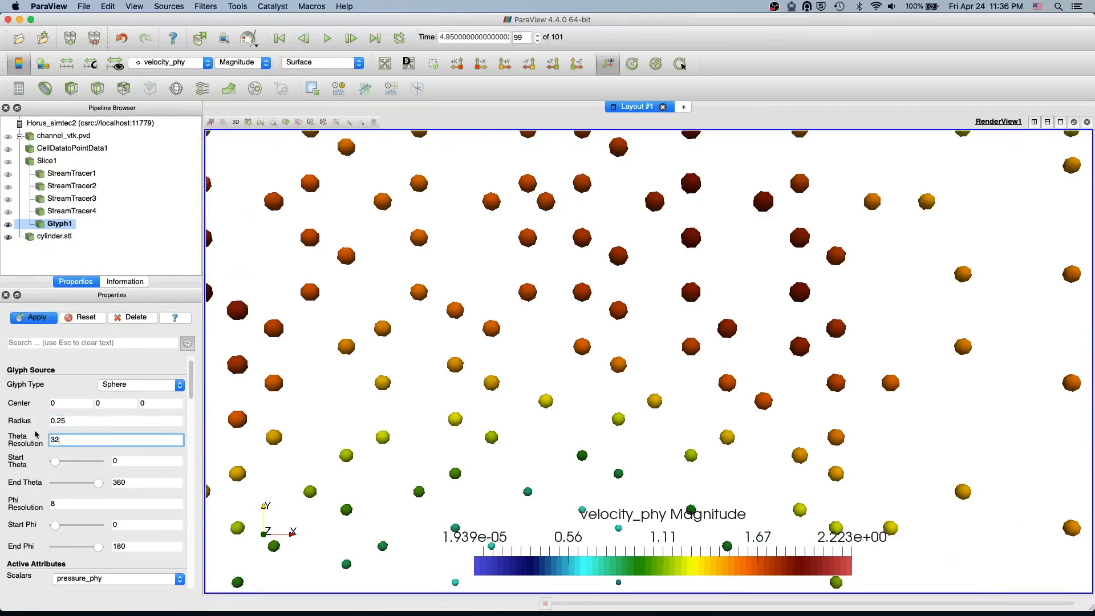
mouse_move(507, 334)
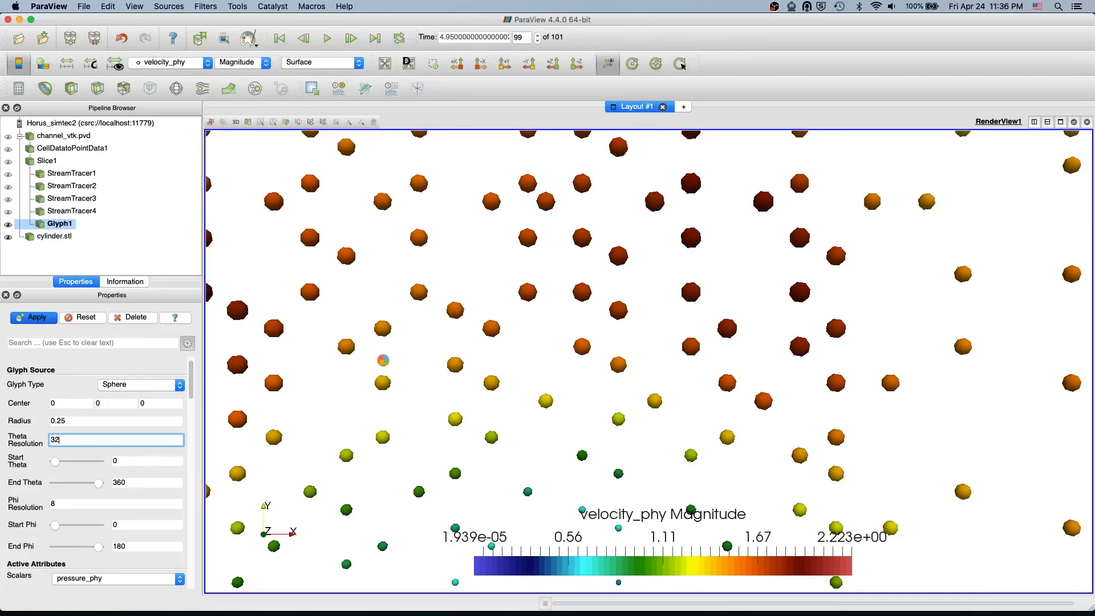
click(32, 317)
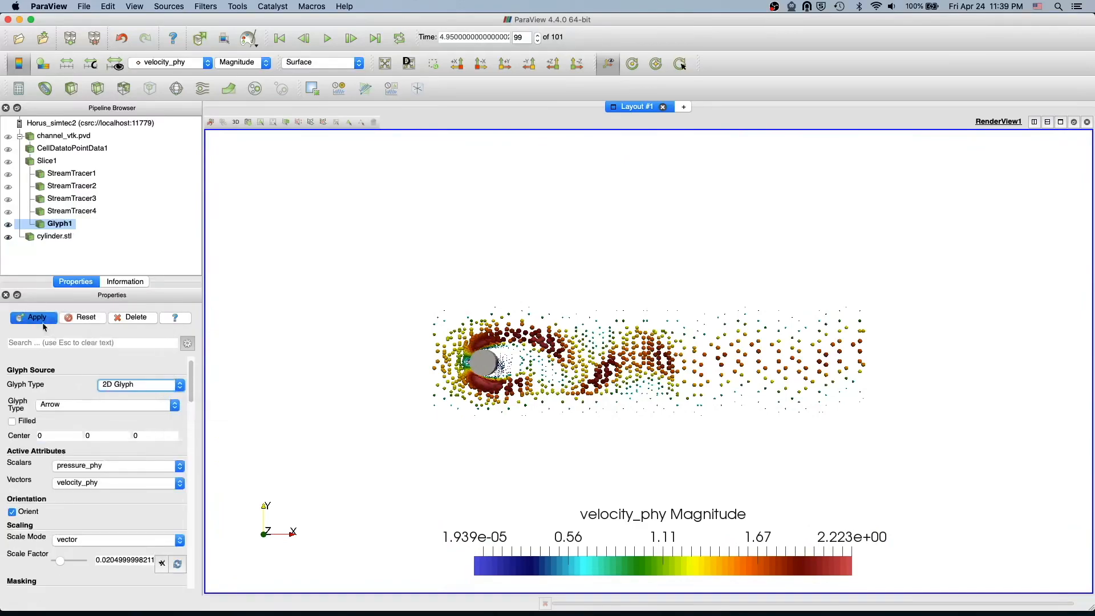
Apply the 2D Glyph Arrow type, showing flat arrows across the wake.
click(33, 317)
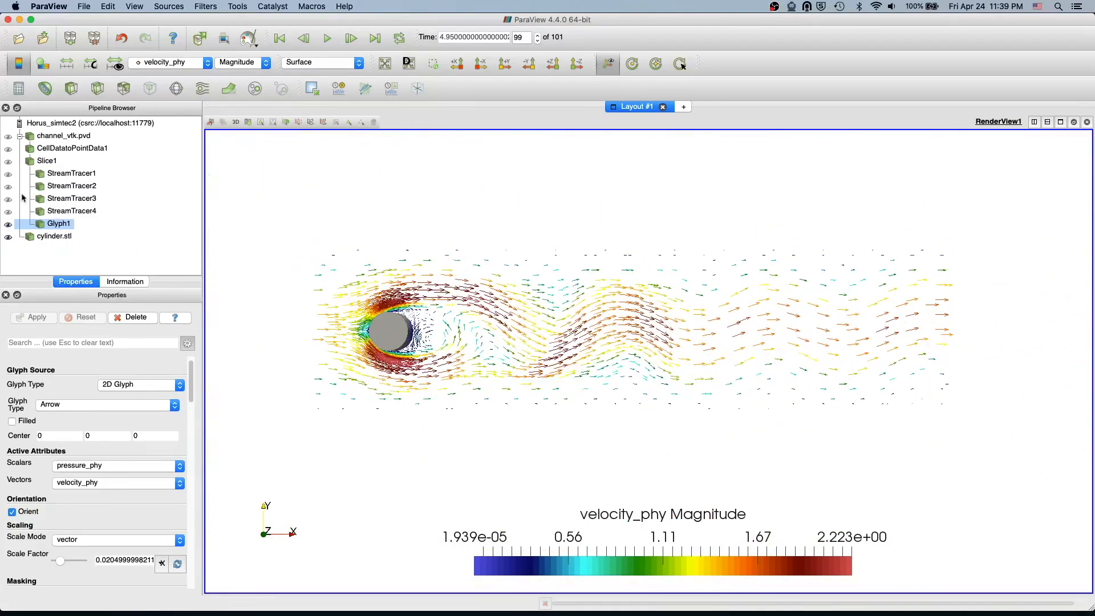
Show Slice1 again and switch Glyph1 back to 3D Arrow glyphs.
click(46, 161)
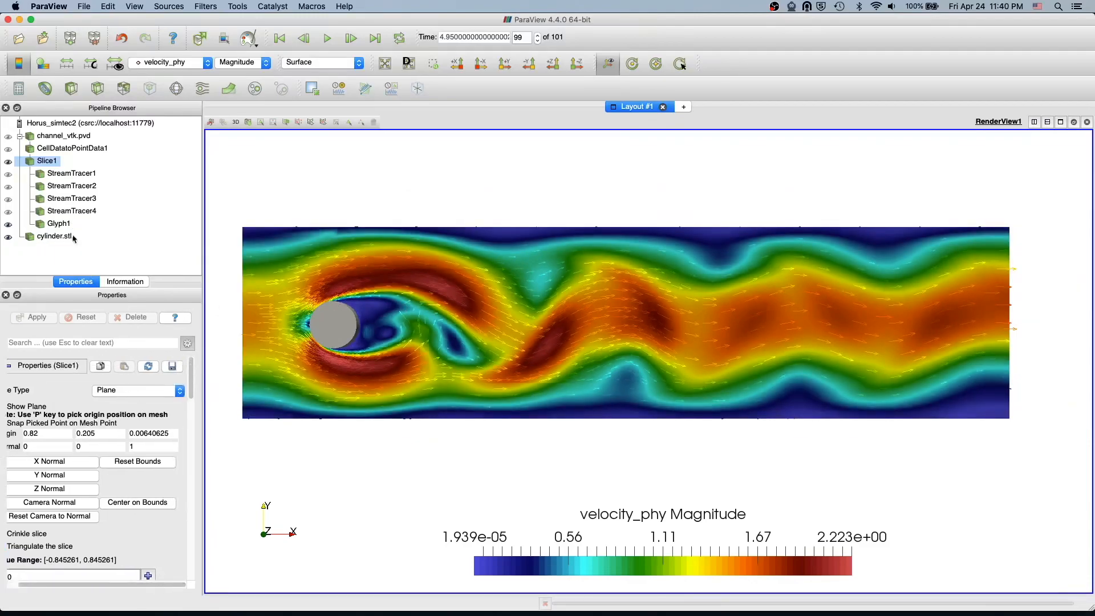
click(58, 223)
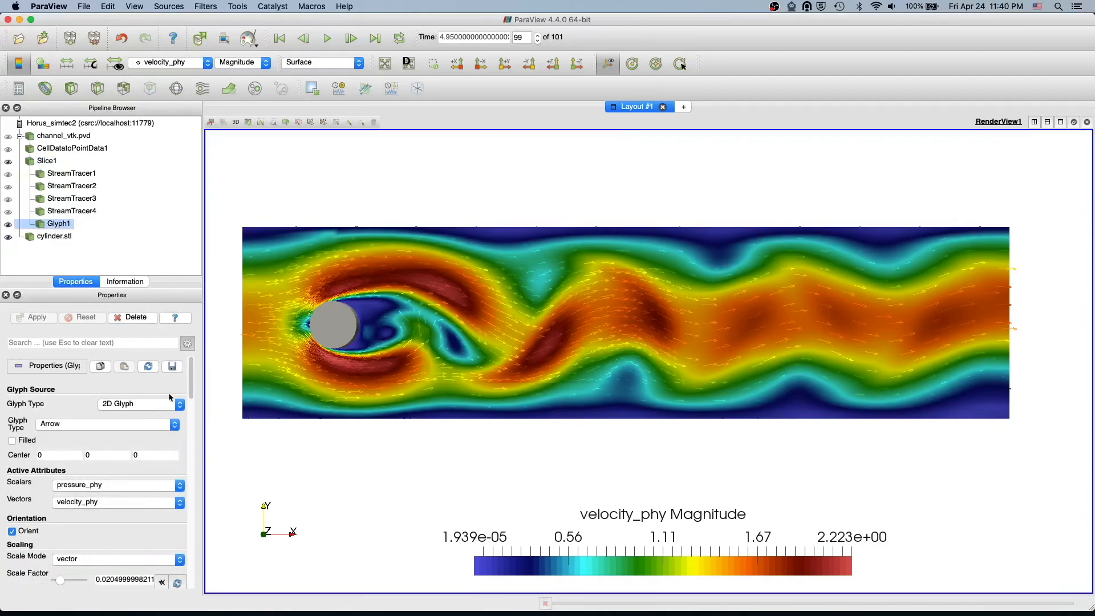
click(135, 404)
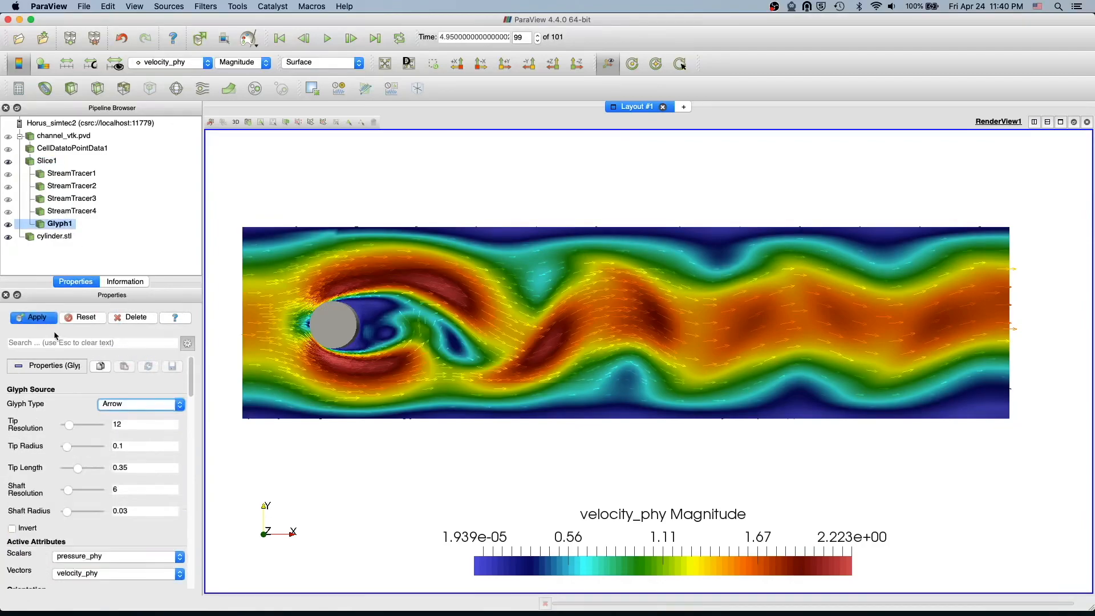
click(33, 317)
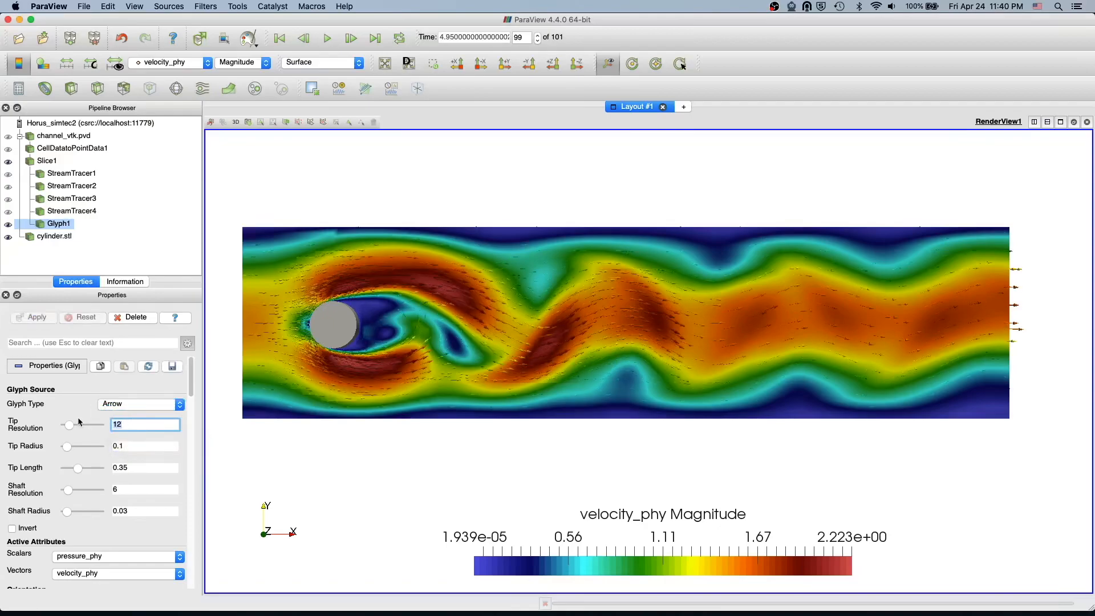
Reset arrow Tip Resolution to 6 and apply.
click(33, 316)
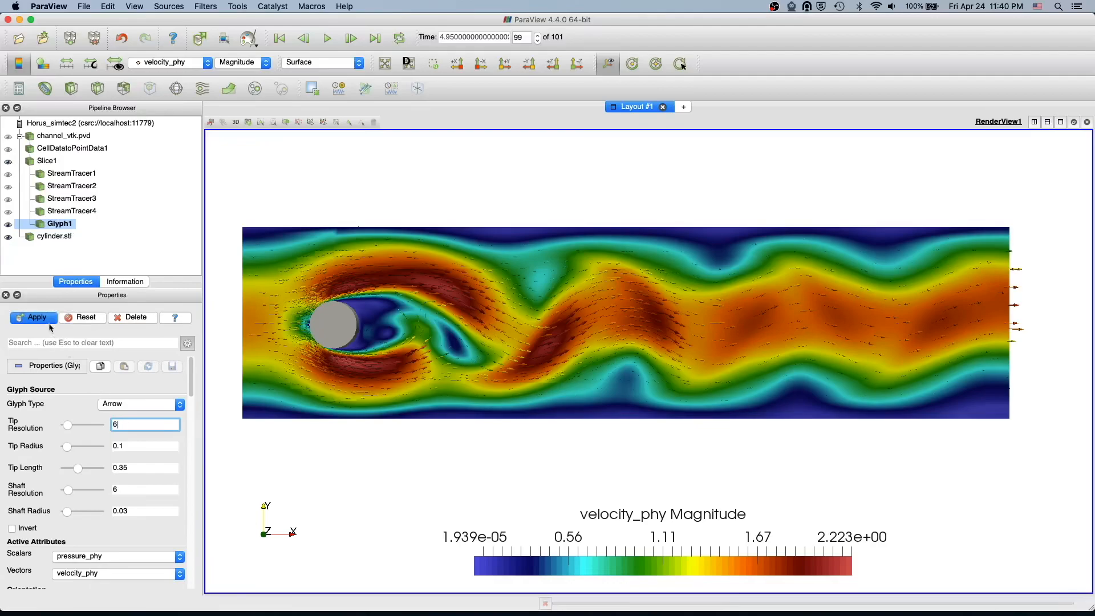
click(33, 316)
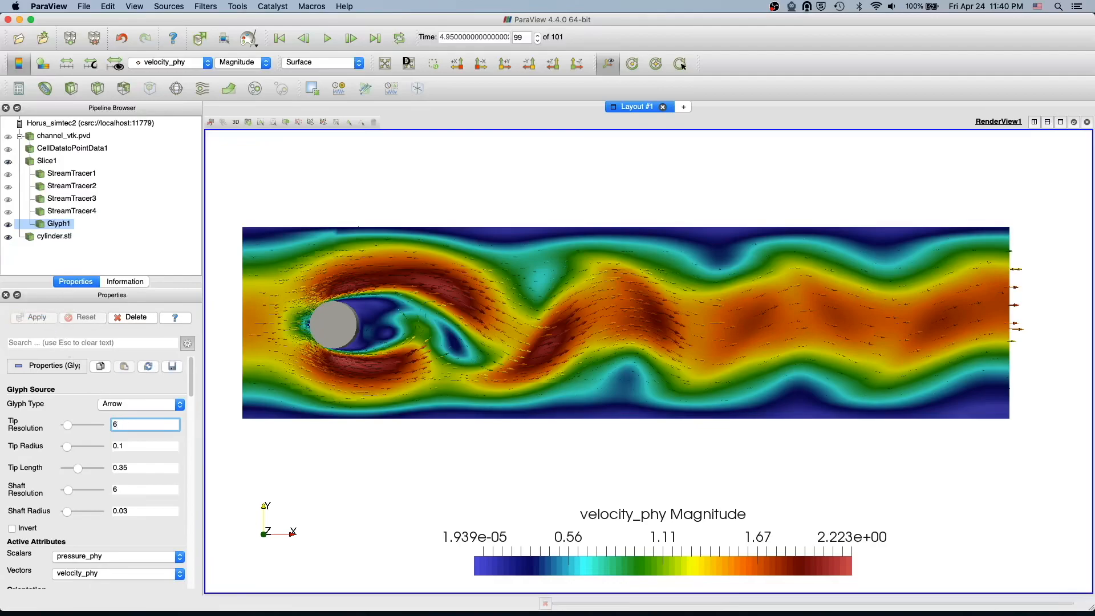